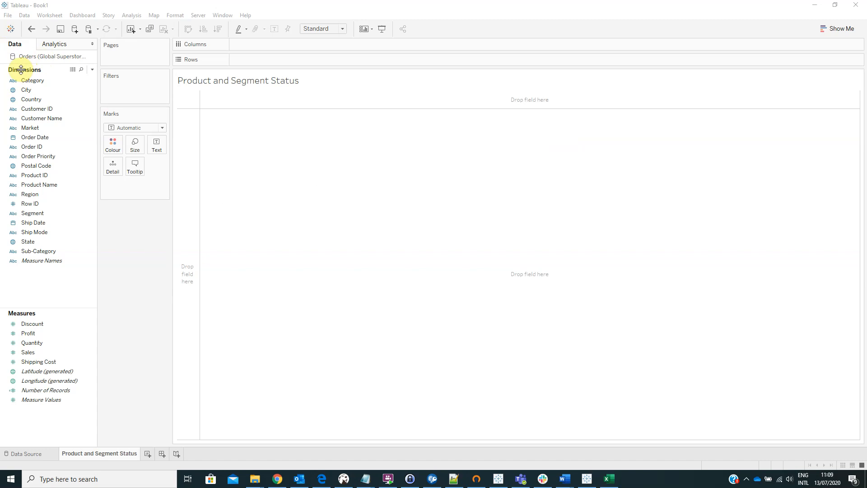
Put Category on Rows with Sub-Category nested beneath it in Product and Segment Status.
left_click_drag(32, 80, 232, 59)
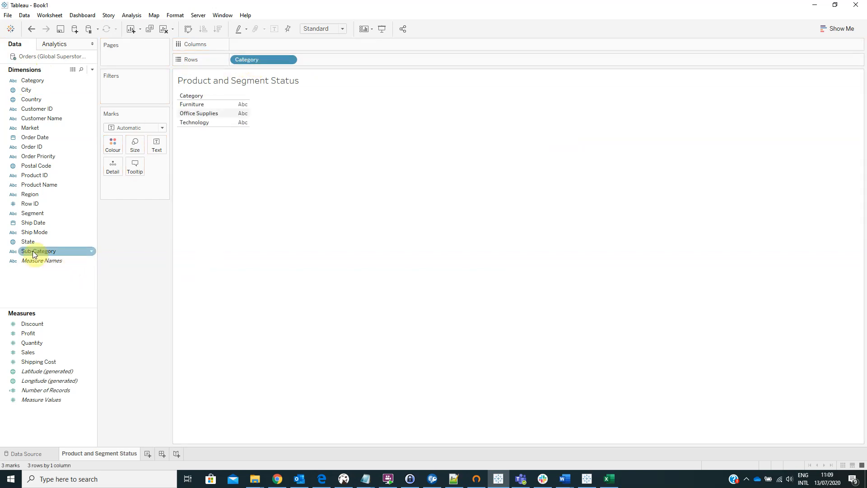
left_click_drag(38, 250, 332, 61)
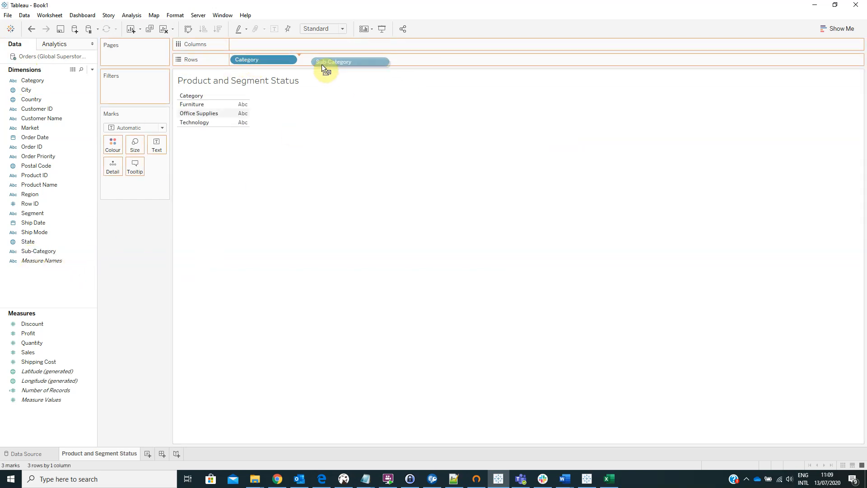
left_click_drag(332, 62, 331, 59)
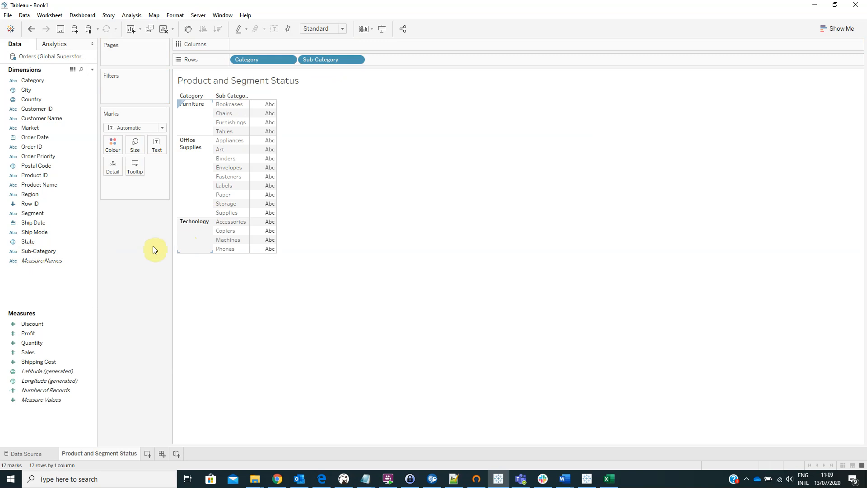
left_click(36, 108)
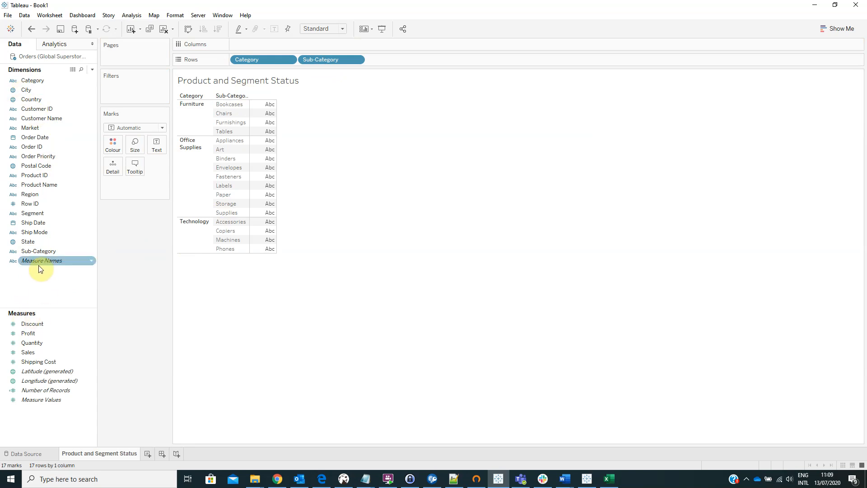
Add Measure Names and Measure Values to Columns to draw bars per sub-category.
left_click_drag(40, 260, 263, 45)
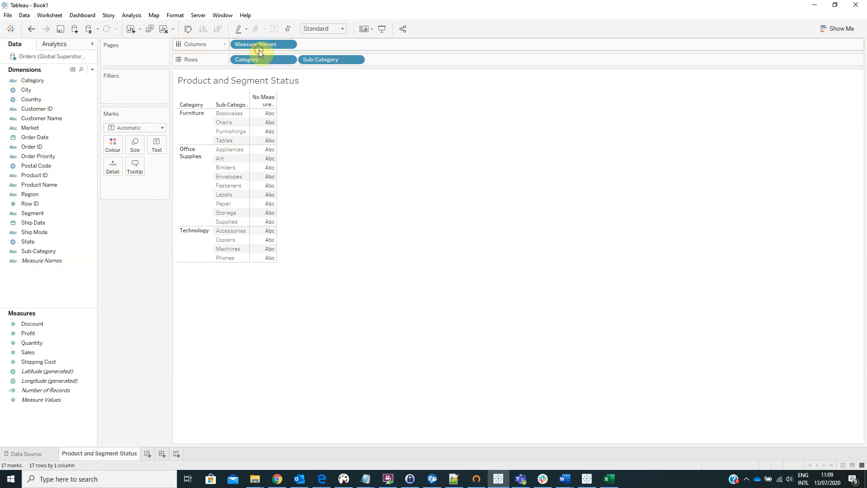
mouse_move(52, 399)
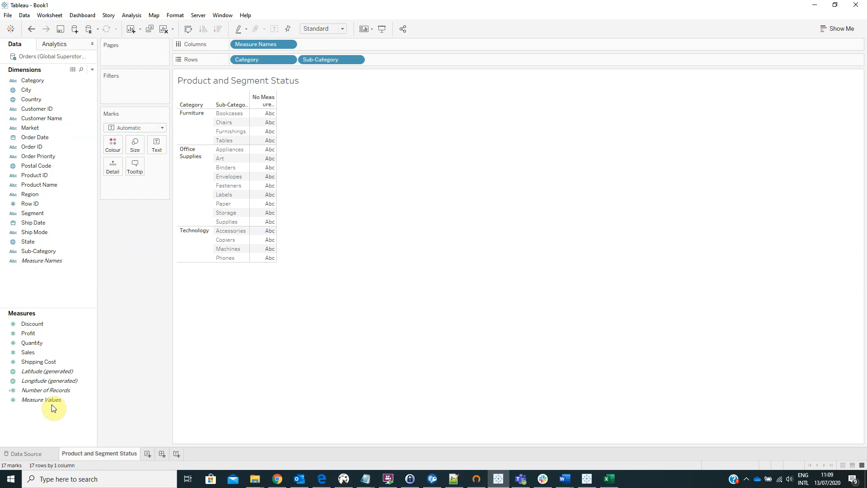
left_click(40, 399)
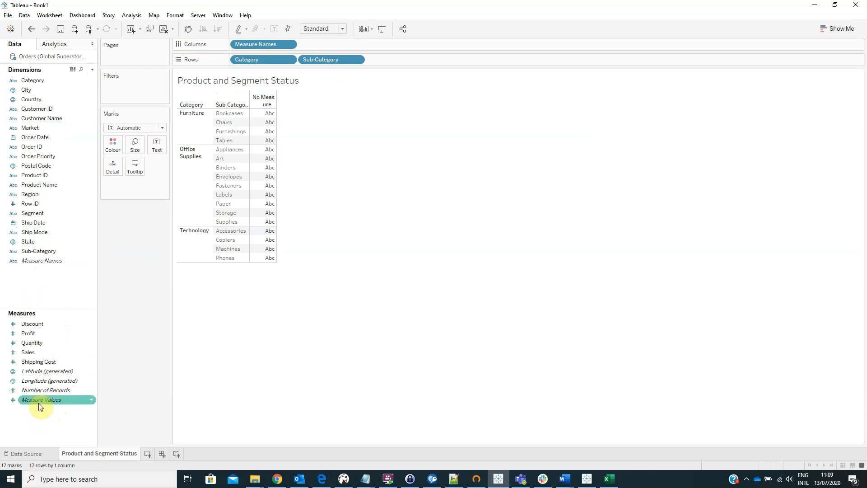
left_click_drag(40, 399, 328, 44)
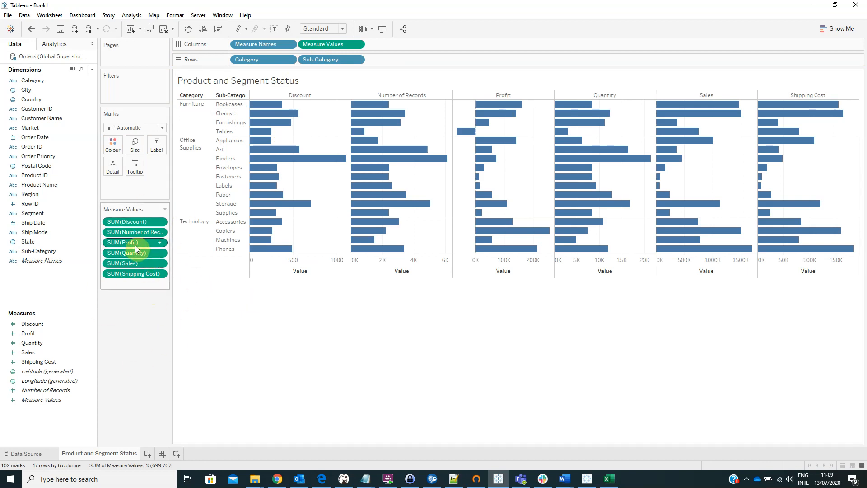
mouse_move(138, 314)
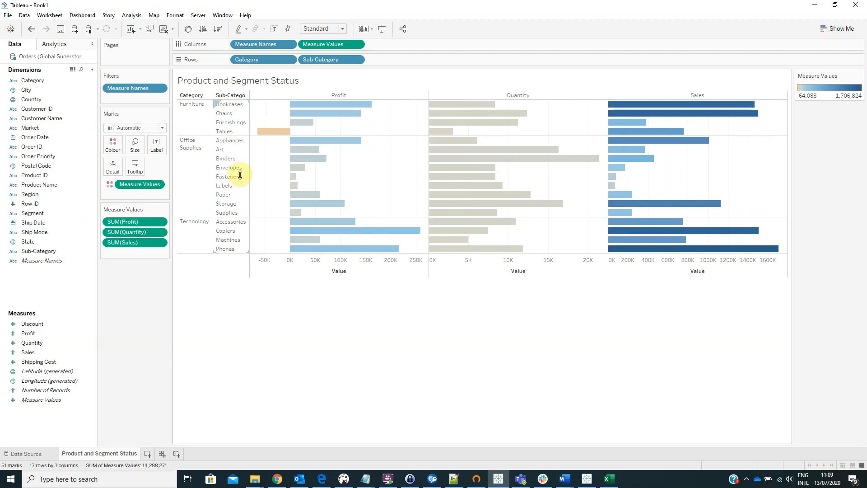
Turn on Show mark labels for the bars and set the view fit to Entire View.
left_click(156, 145)
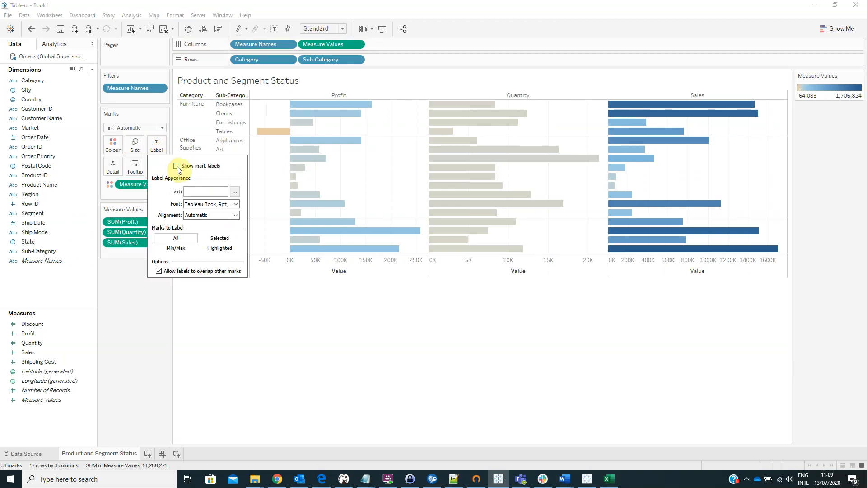
left_click(177, 166)
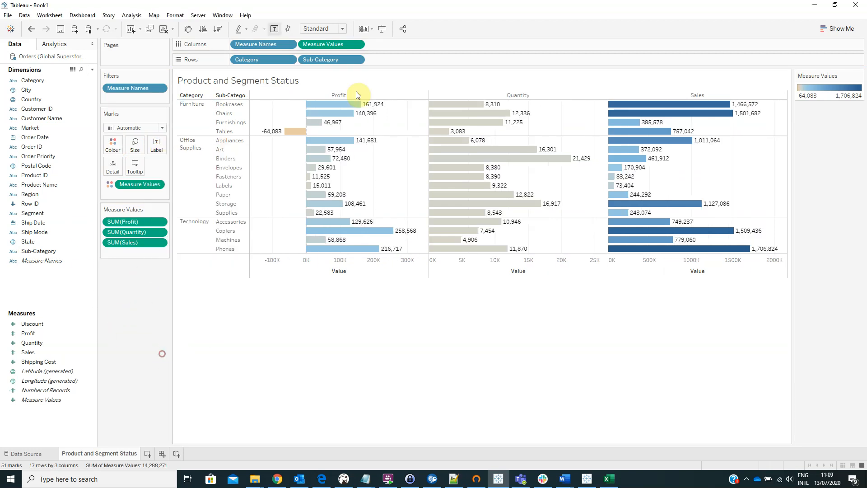
left_click(341, 28)
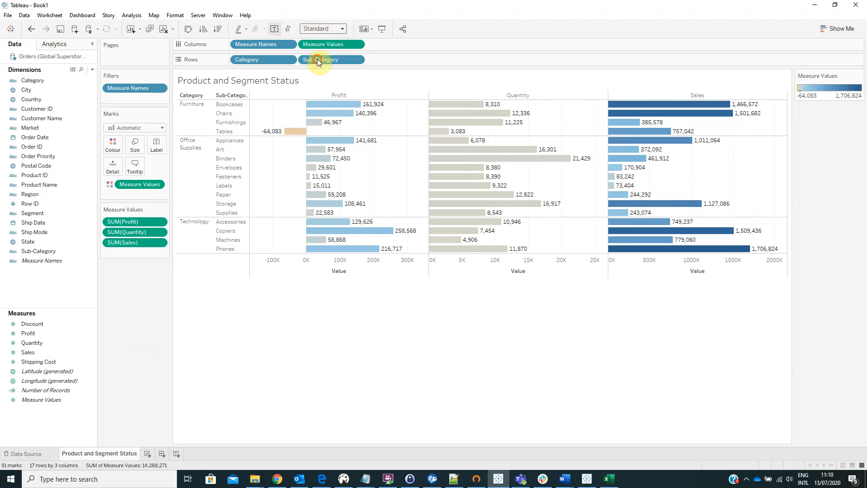
left_click(320, 28)
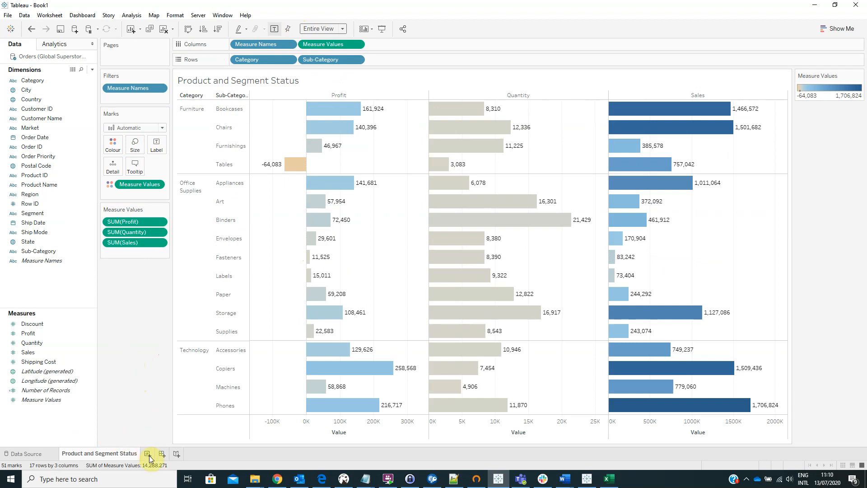
Add a new worksheet named Measures Evolution and open the data pane menu.
left_click(147, 453)
type("Measures Evolution")
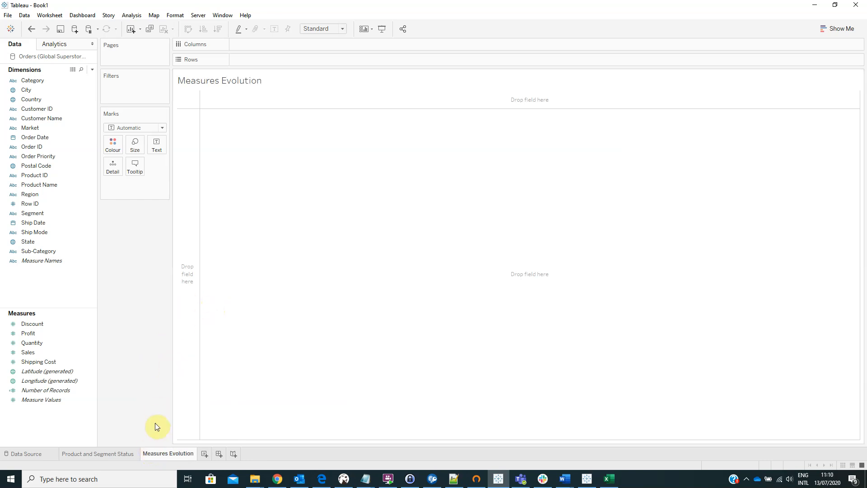
left_click(41, 260)
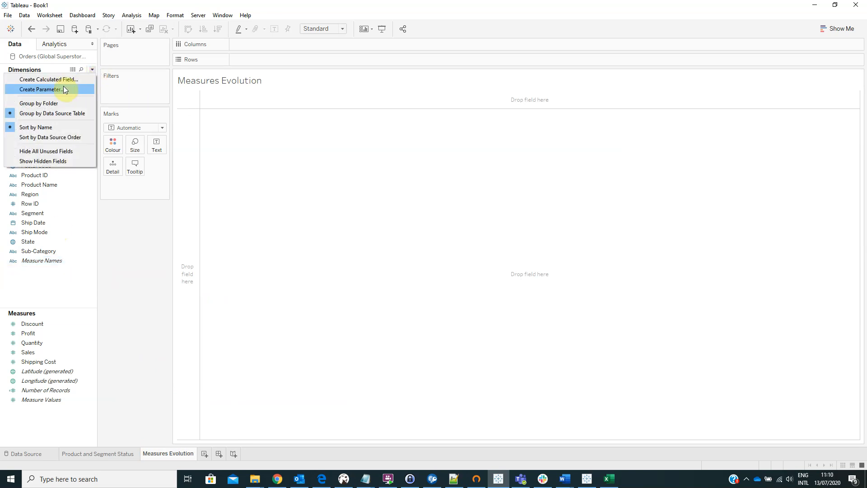
Create string parameter 'Select a measure' with a list of Profit, Quantity and Sales.
left_click(40, 89)
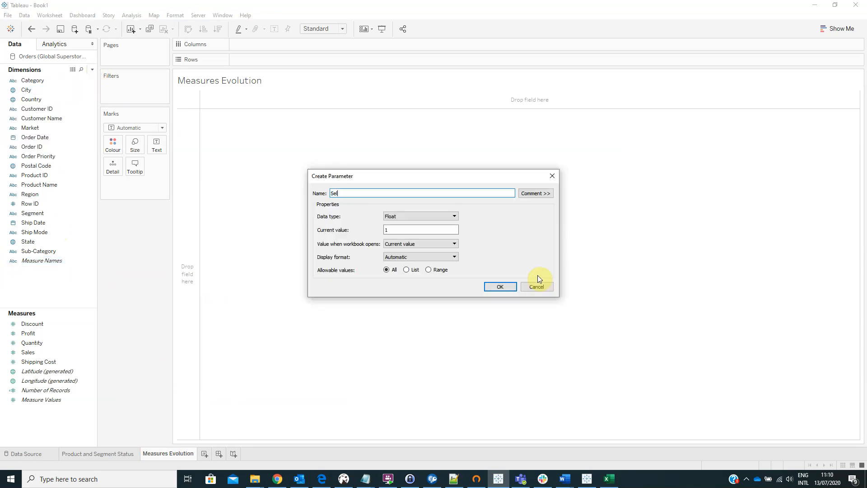
type("Select a measure")
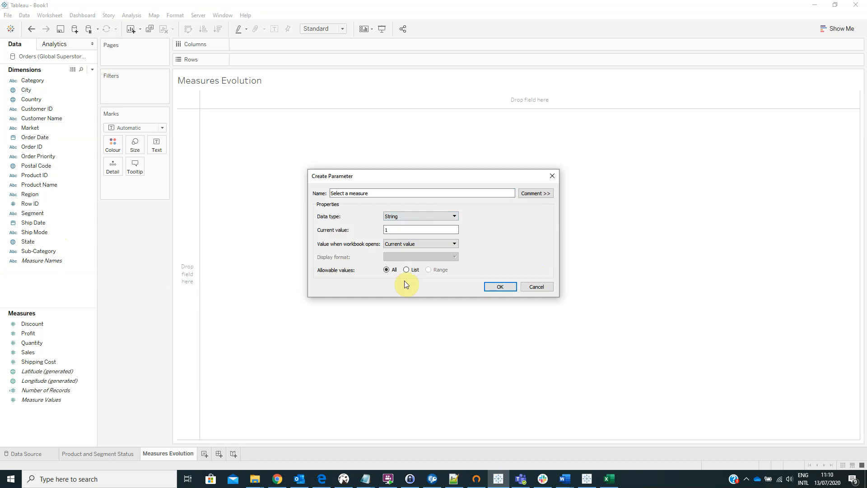
left_click(406, 269)
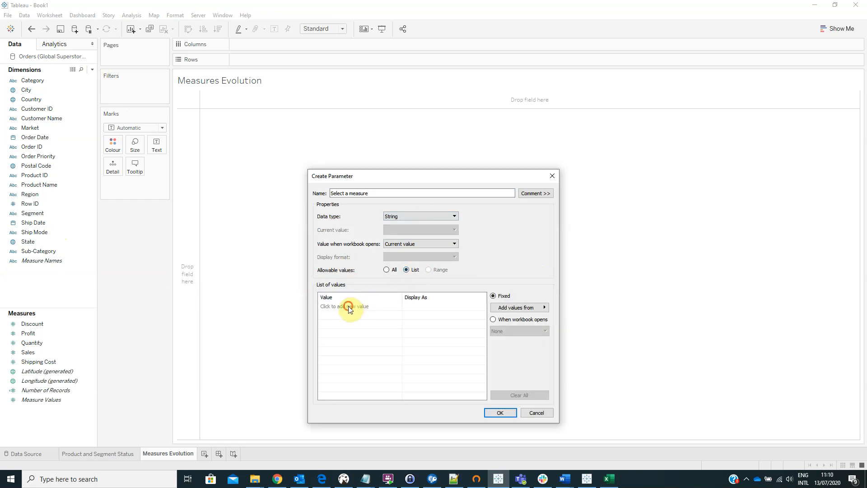
type("Profit")
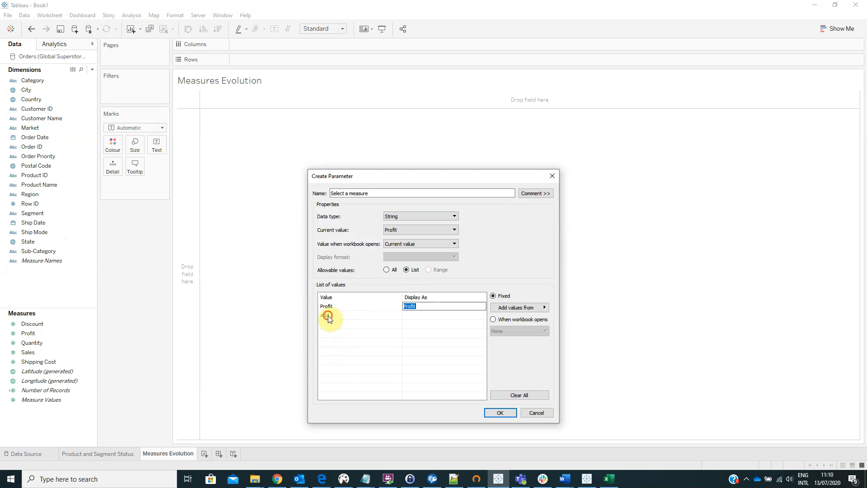
type("Quantity")
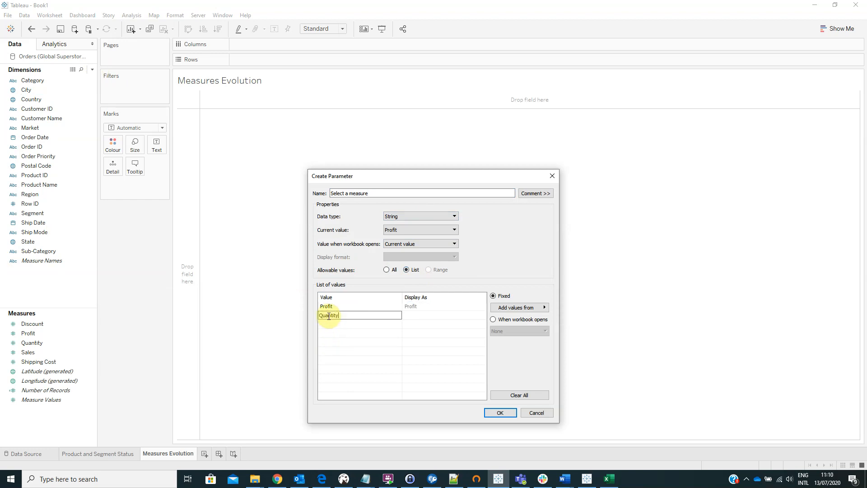
type("Sales")
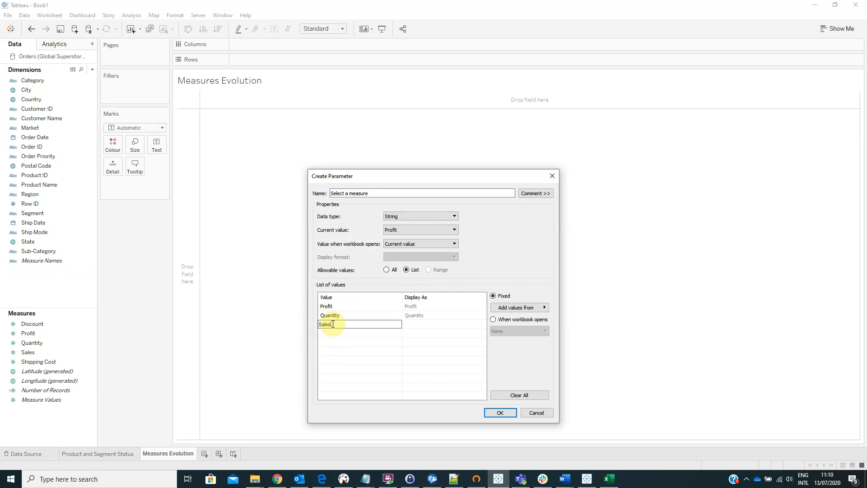
left_click(499, 412)
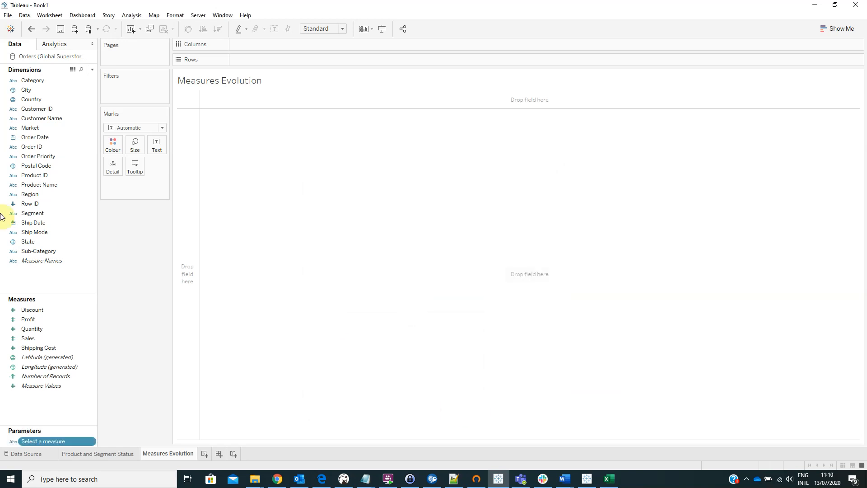
Start calculated field 'Selected measure' with IF [Select a measure]='Profit' THEN [Profit].
left_click(92, 69)
type("Select a")
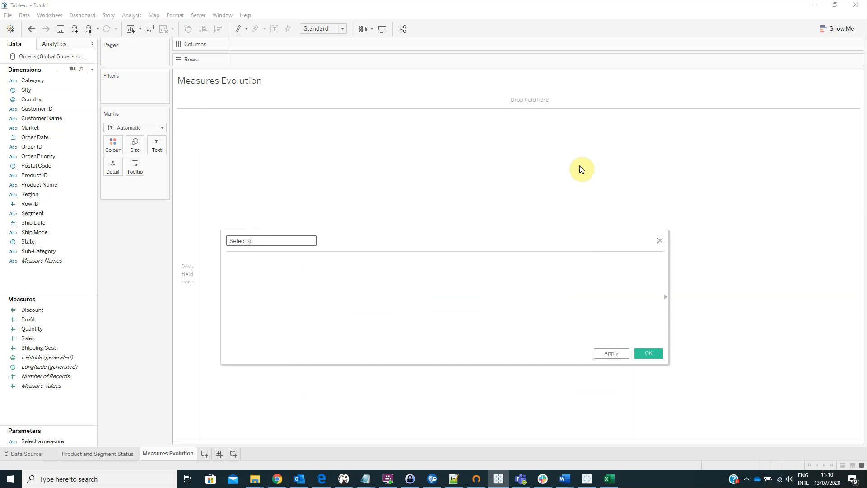
type("Selected measure")
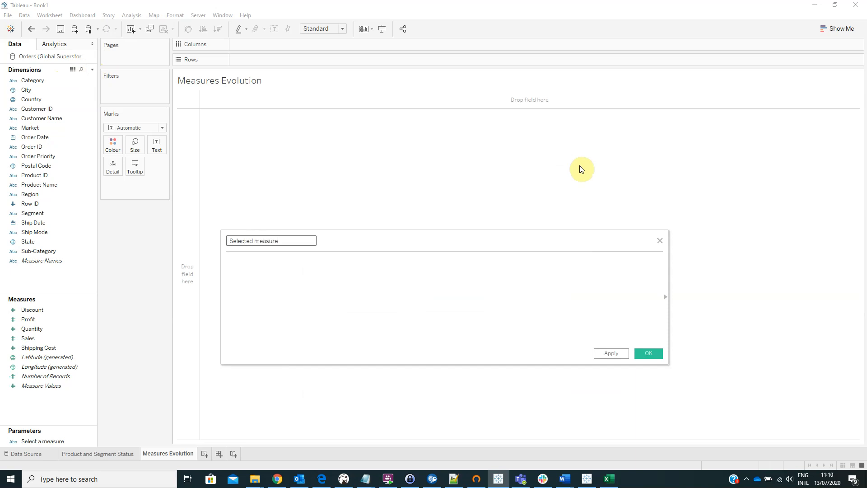
type("if")
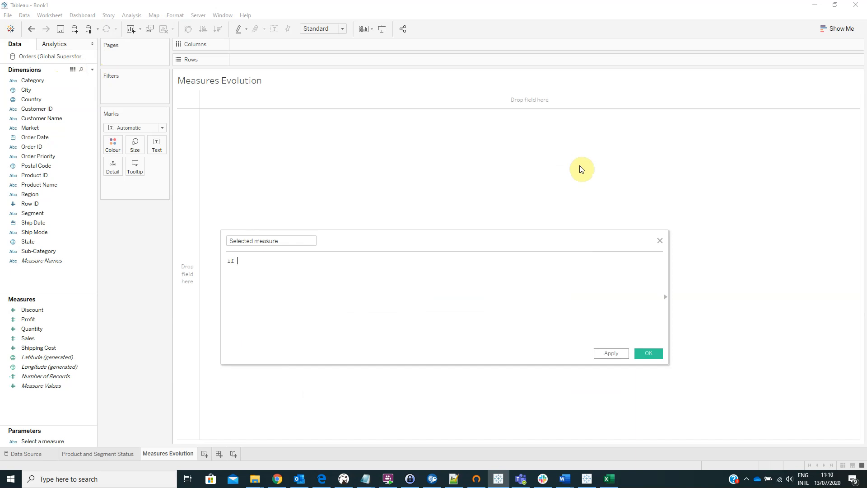
type("[Select a measure]=")
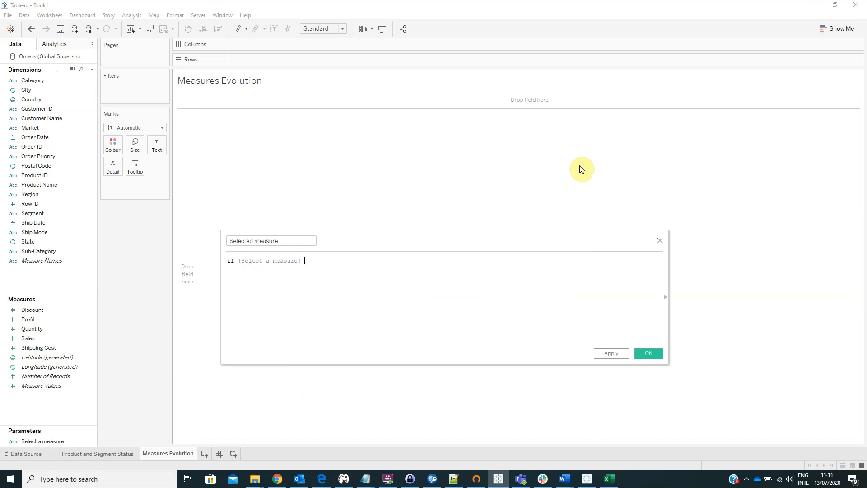
type("=")
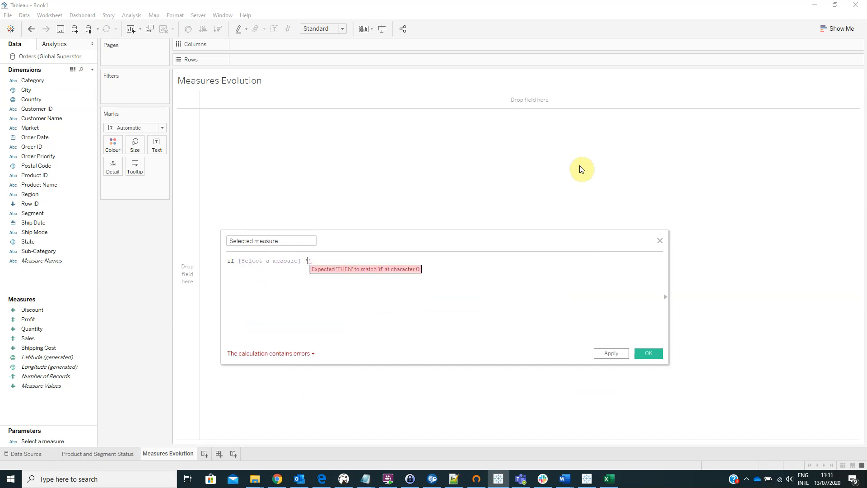
type("Profit'")
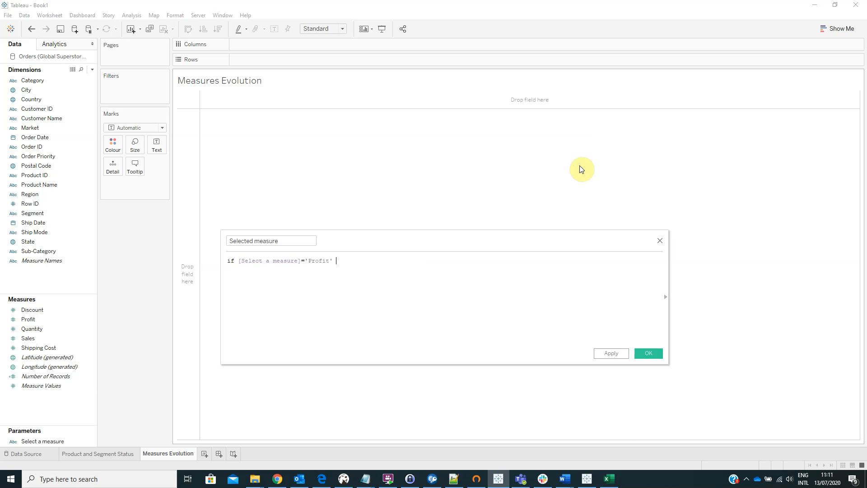
type("then [Profit]")
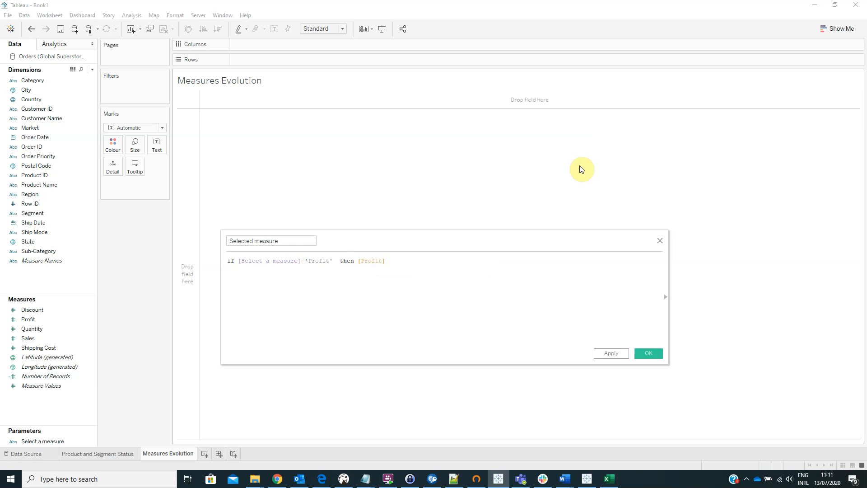
Add ELSEIF branches returning [Quantity] and [Sales], close with END, and save the calculation.
type("elseif")
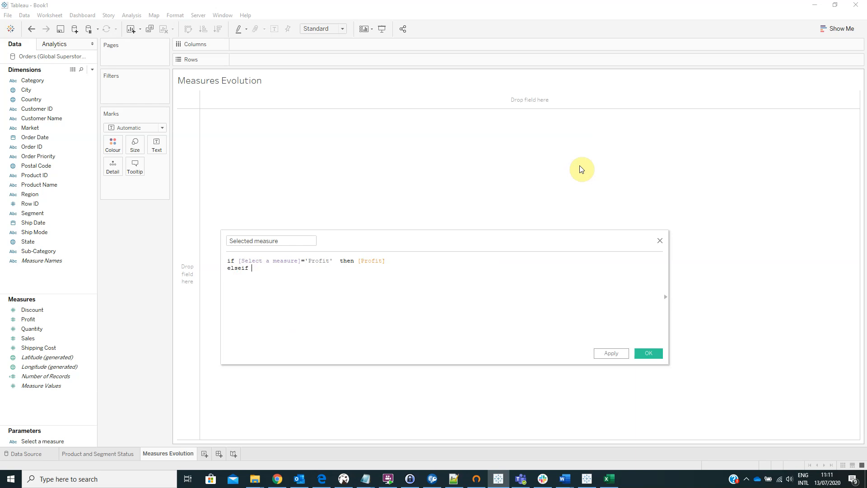
type("[Select a measure]=''")
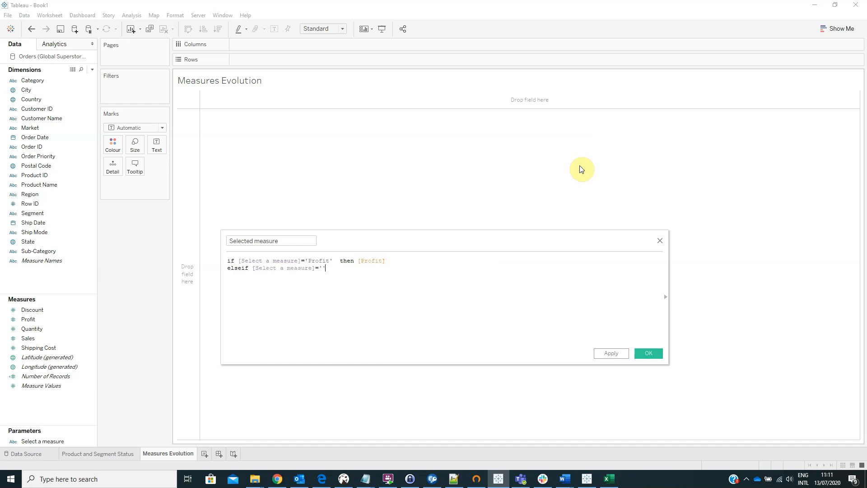
type("Quantity")
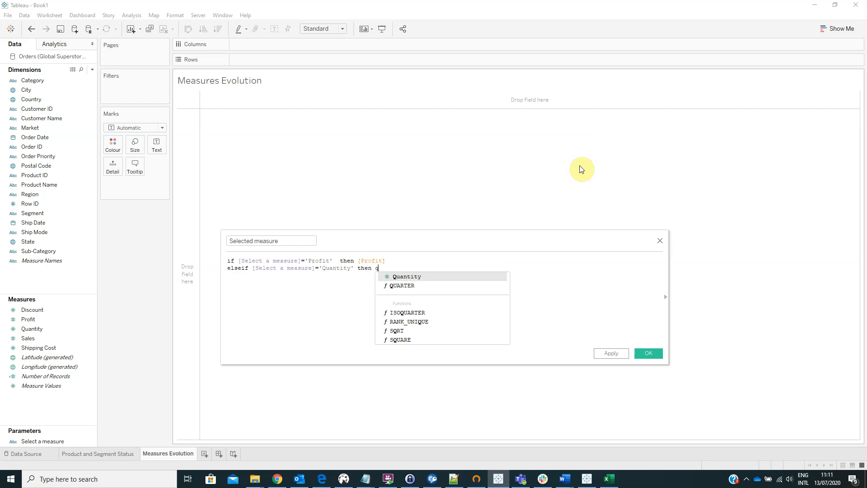
type("[Quantity]")
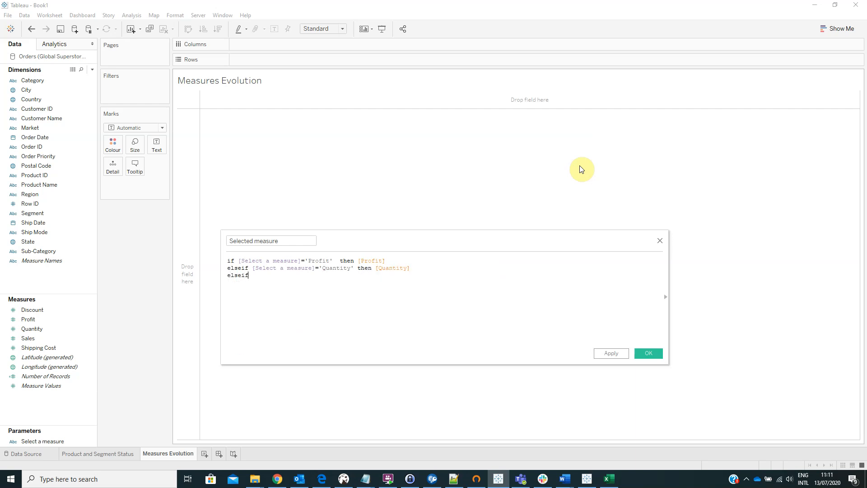
type("[Select a measure]=")
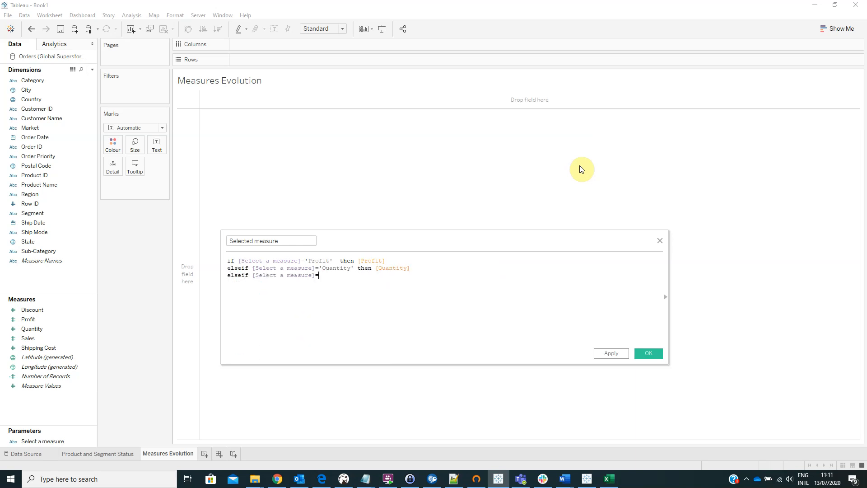
type("''")
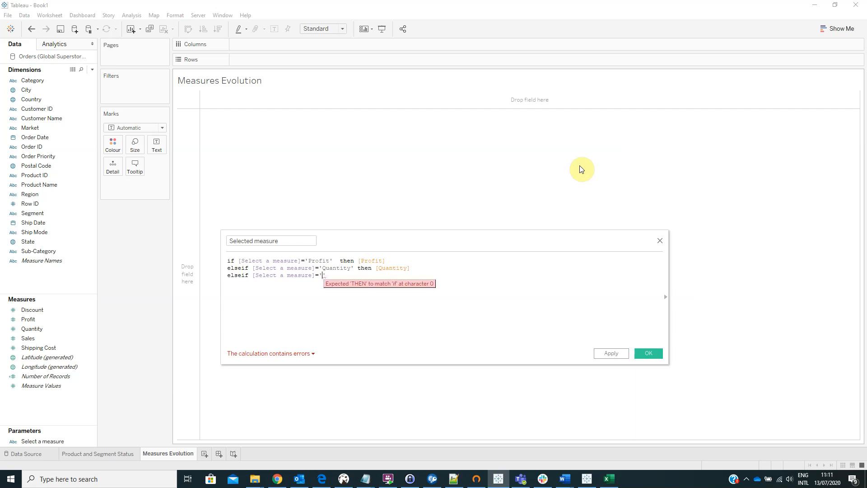
type("Sales' then [Sales")
type("end")
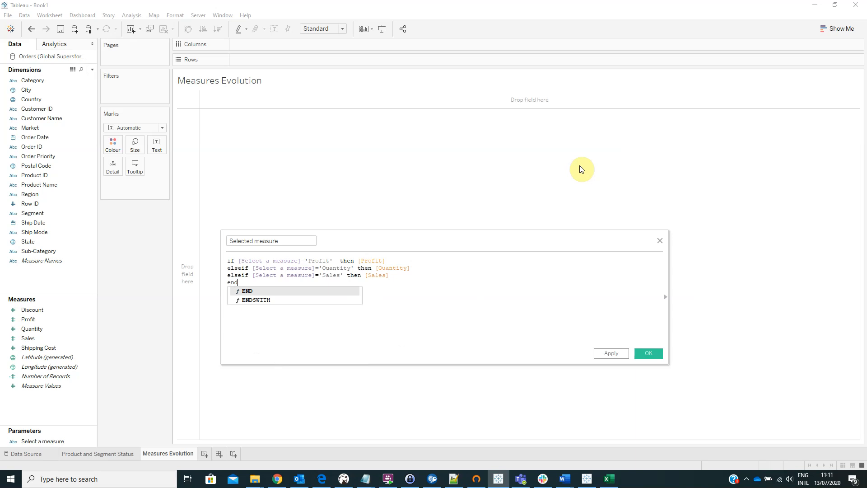
left_click(647, 352)
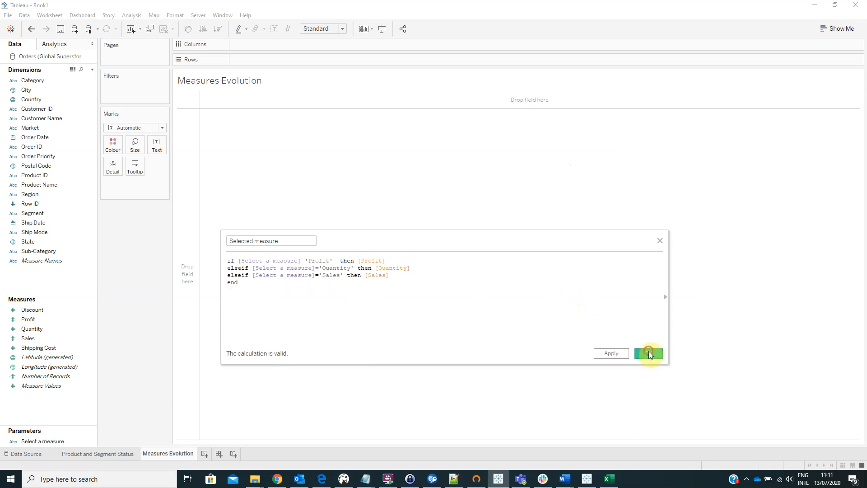
left_click(648, 353)
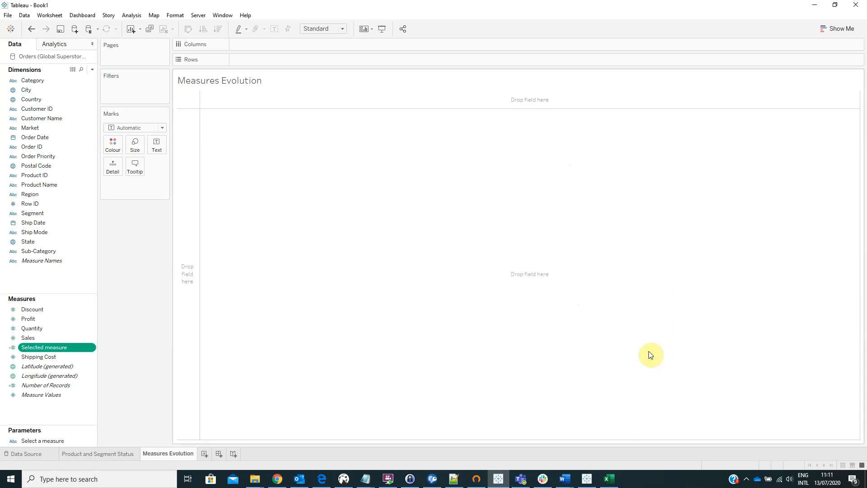
mouse_move(530, 266)
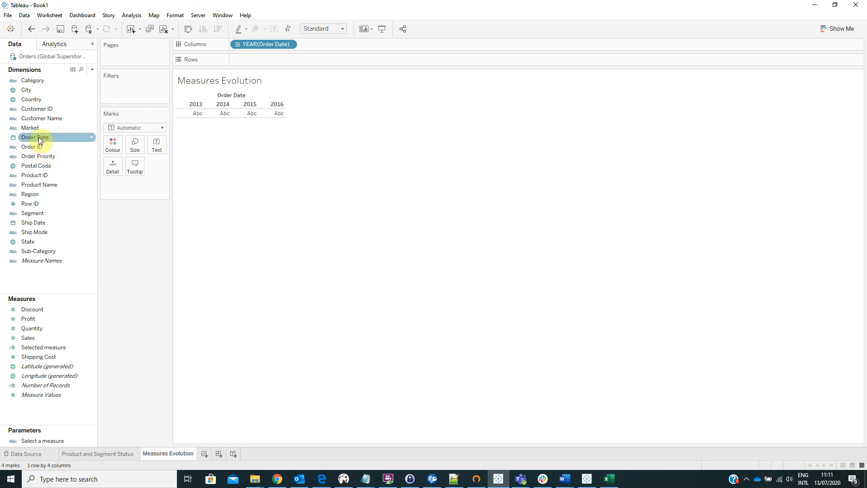
Show Order Date by month on Columns, fit to Entire View, and plot Selected measure on Rows.
left_click_drag(34, 137, 342, 47)
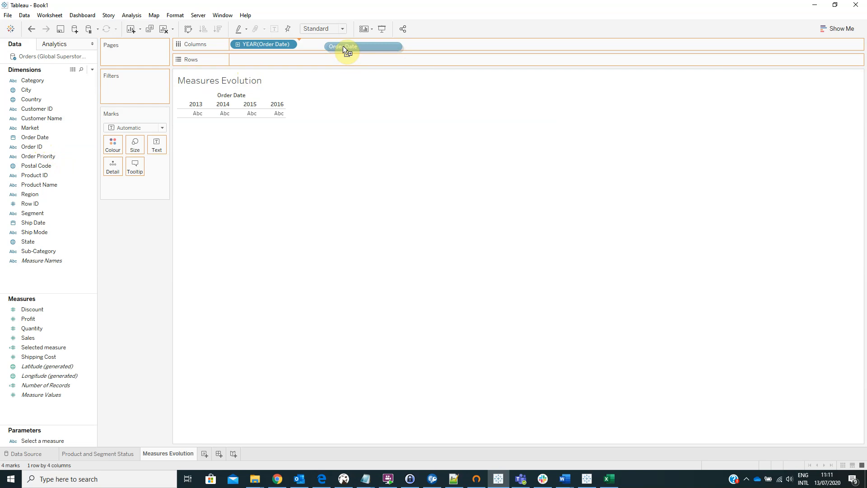
left_click_drag(342, 50, 331, 44)
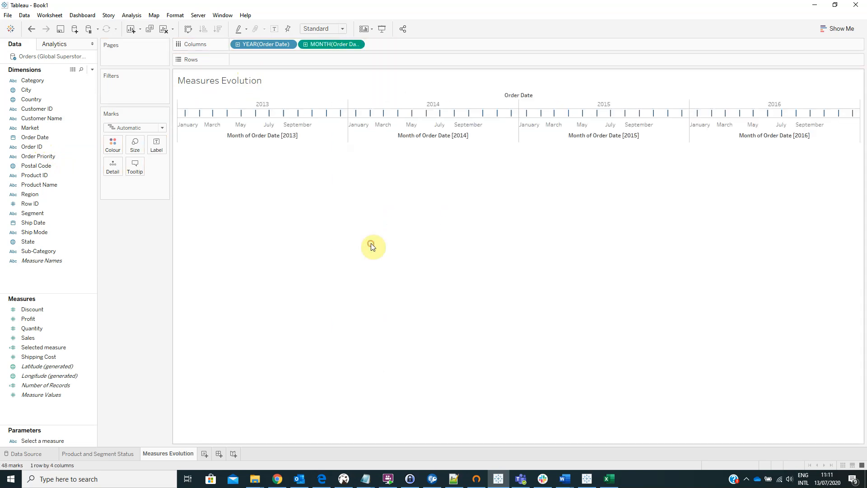
left_click(322, 28)
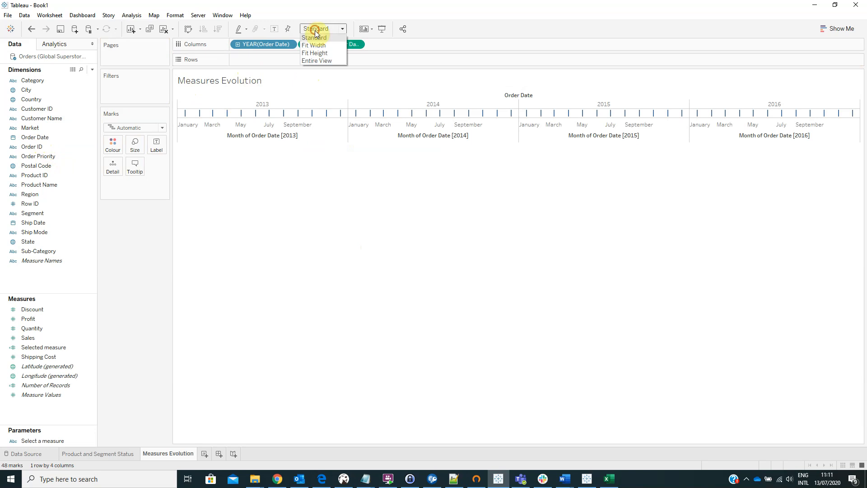
left_click(316, 60)
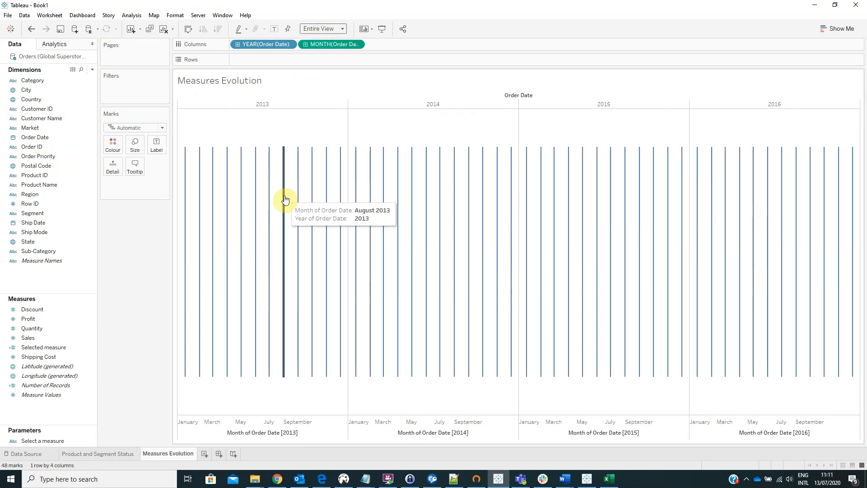
left_click(43, 347)
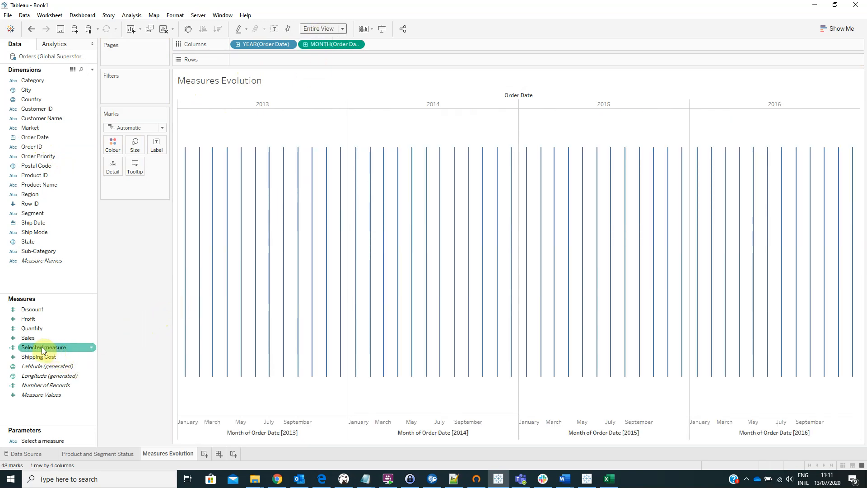
left_click_drag(43, 346, 285, 62)
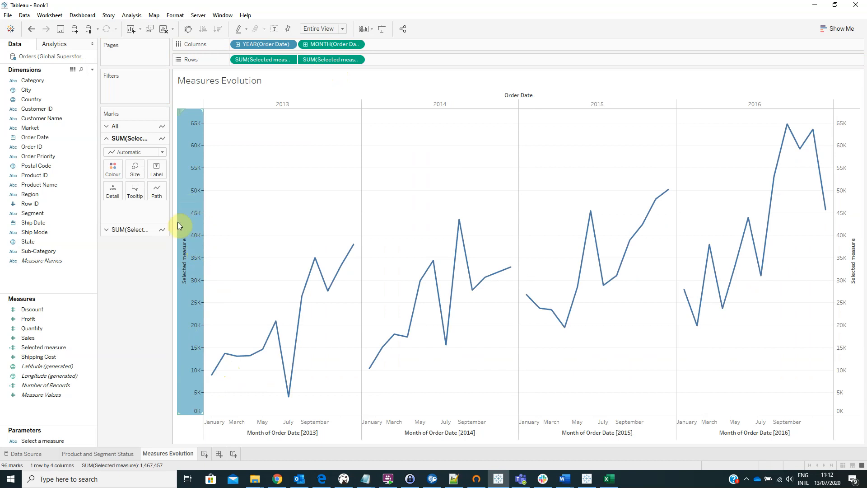
Set the second Selected measure to Dual Axis and select its own Marks card.
right_click(184, 226)
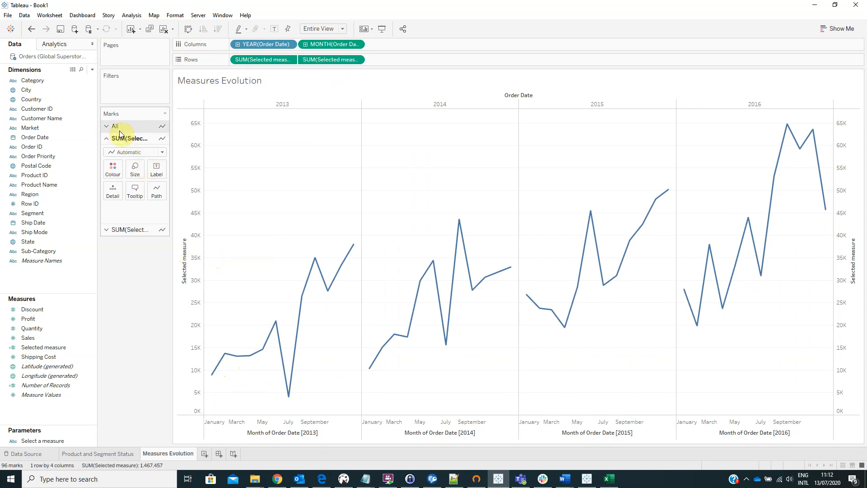
mouse_move(126, 214)
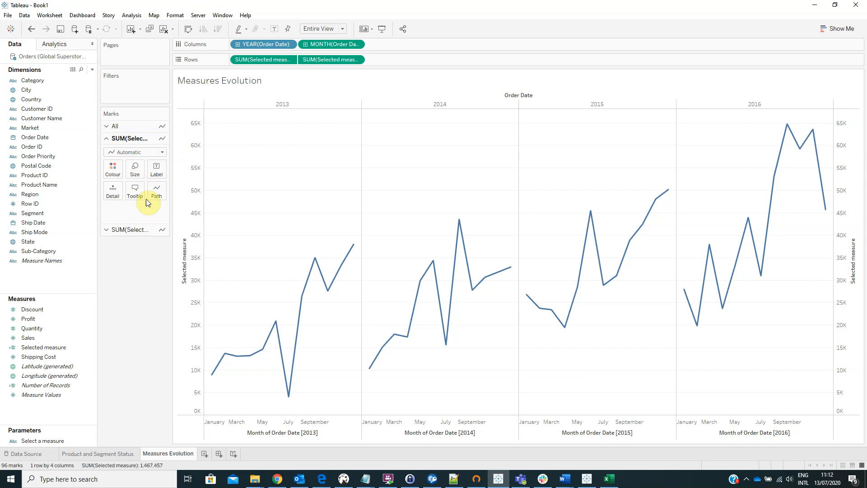
mouse_move(131, 211)
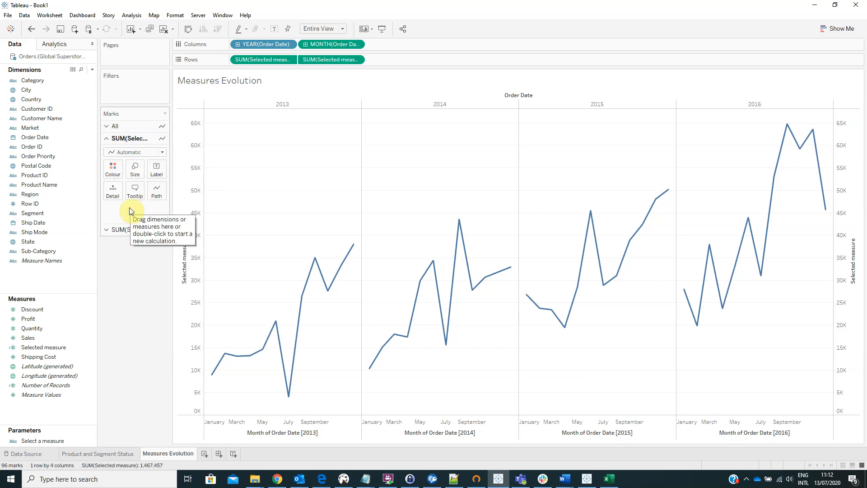
mouse_move(122, 207)
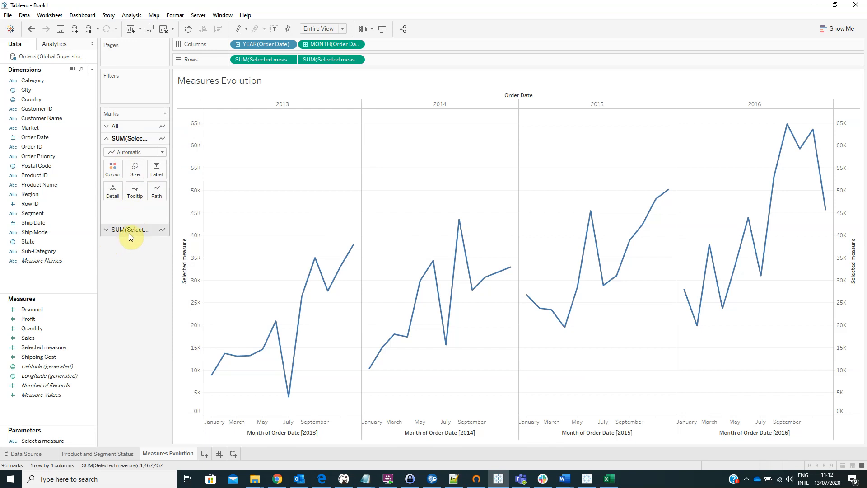
left_click(106, 229)
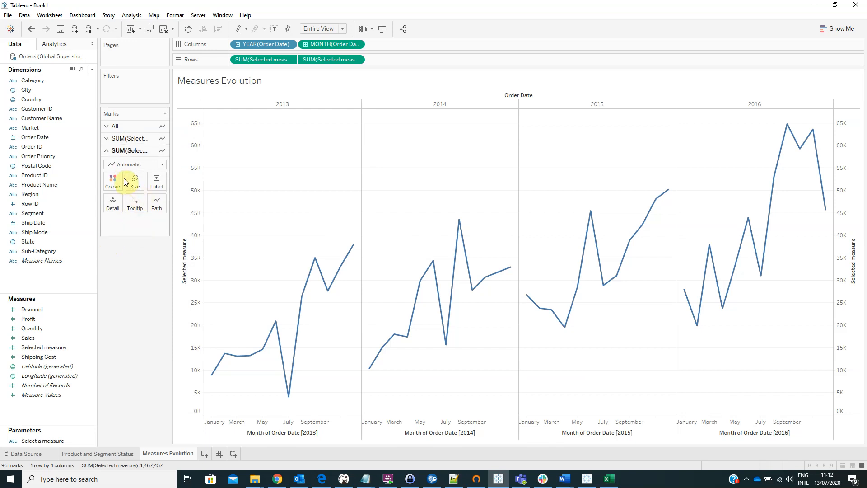
Switch the second SUM(Selected measure) marks to Circle and turn on value labels.
left_click(135, 164)
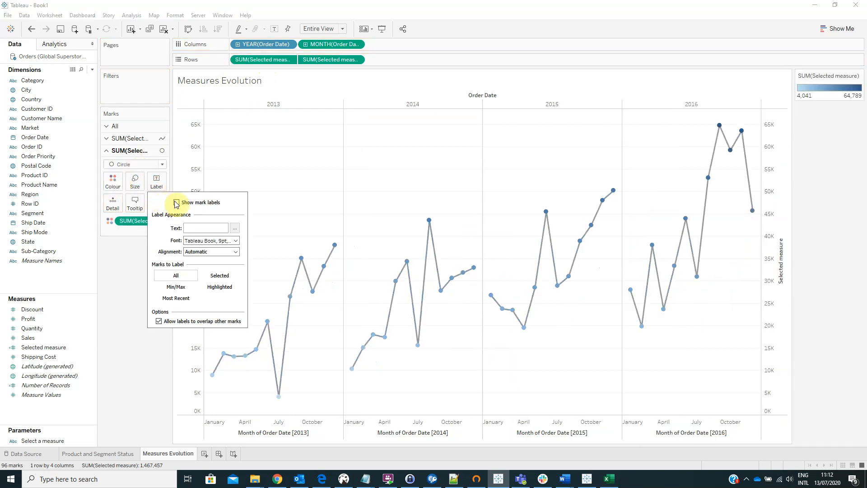
left_click(177, 202)
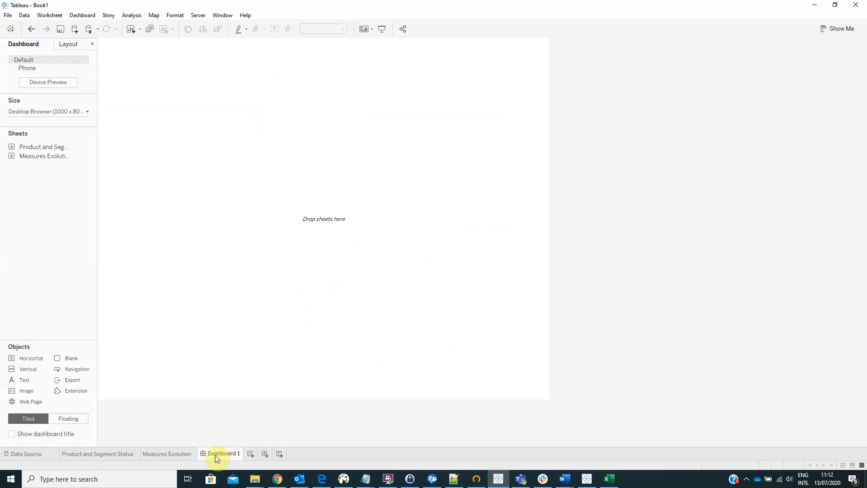
mouse_move(27, 369)
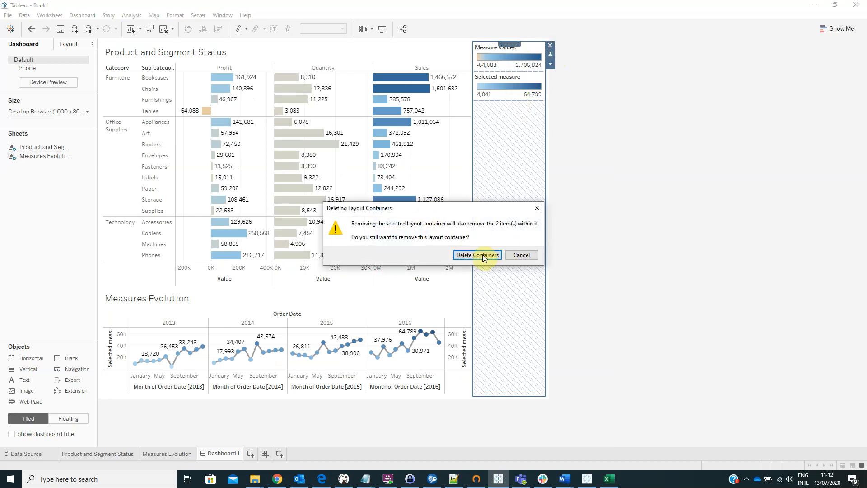
Confirm deleting the legends container, then open the Dashboard menu.
left_click(476, 254)
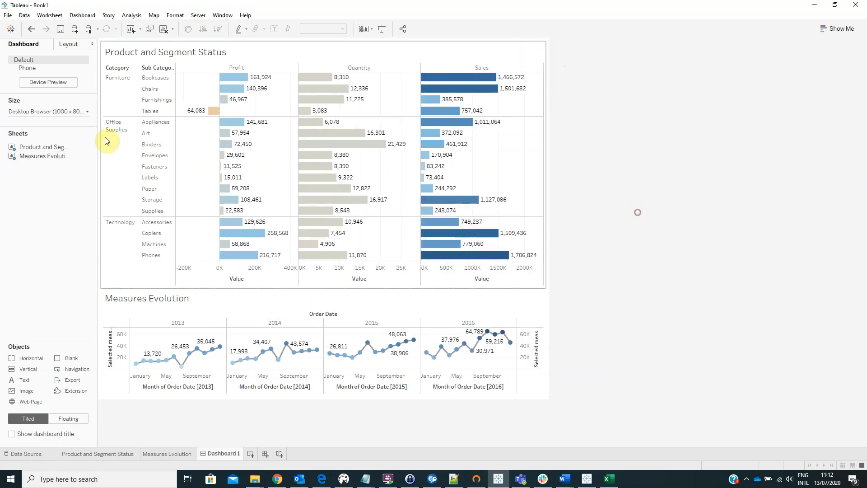
left_click(82, 15)
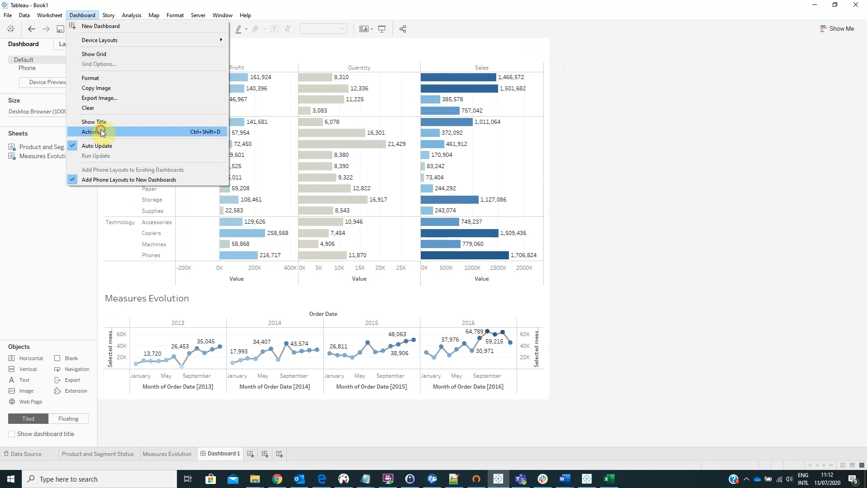
Create a Filter action run on Select from Product and Segment Status, targeting only Measures Evolution.
left_click(91, 131)
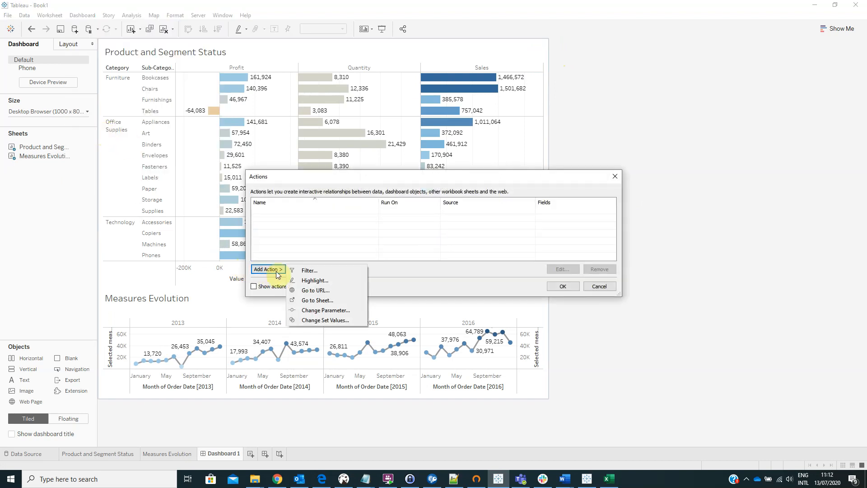
left_click(309, 270)
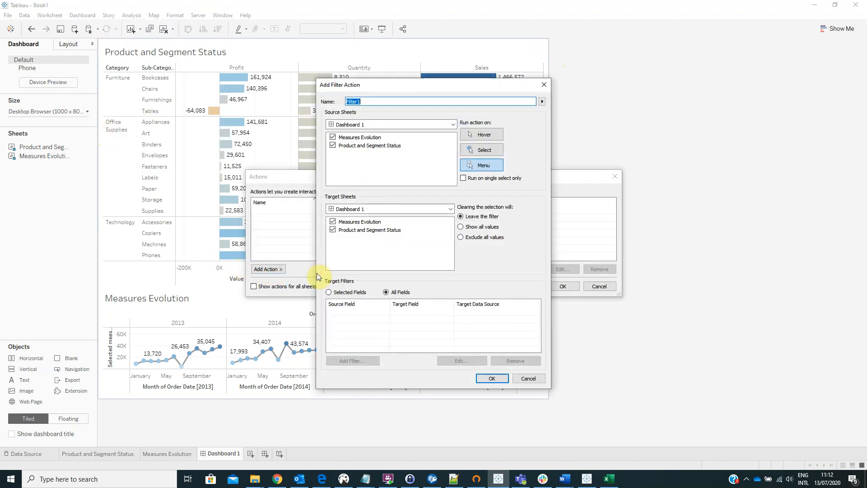
mouse_move(356, 116)
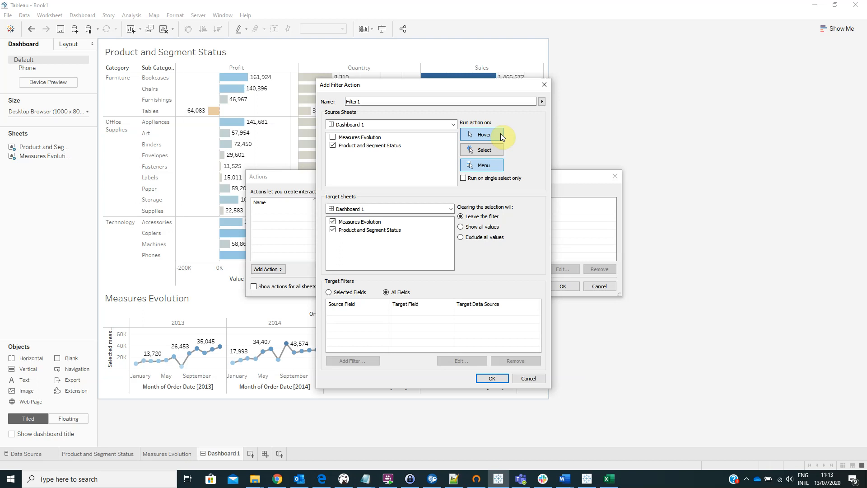
left_click(480, 150)
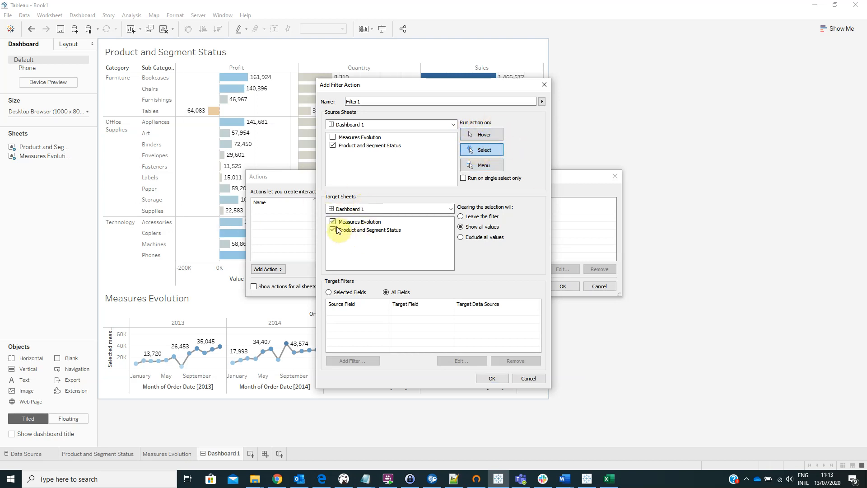
left_click(333, 230)
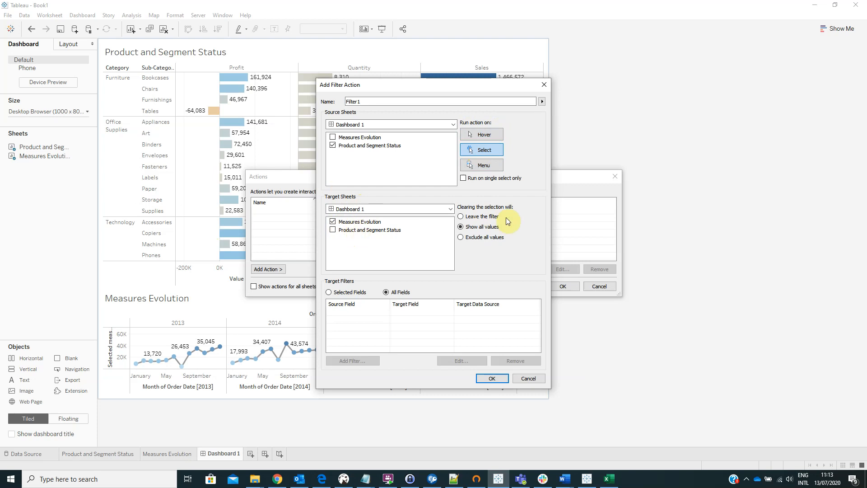
left_click(461, 237)
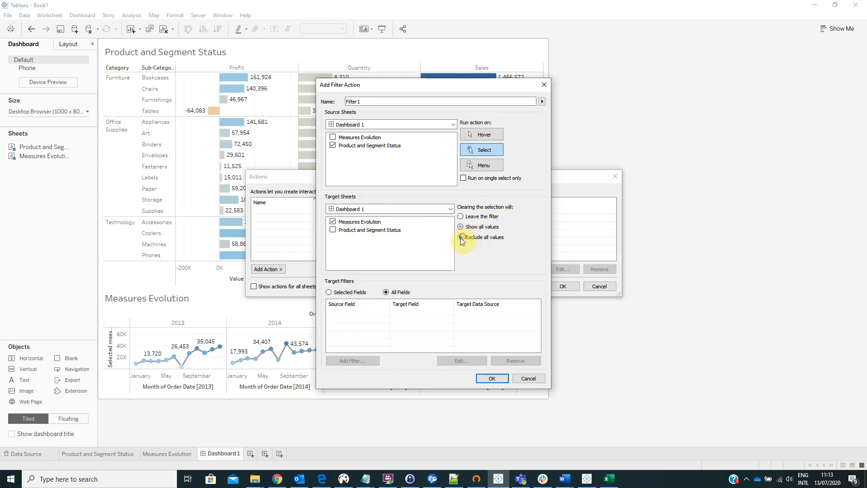
left_click(490, 378)
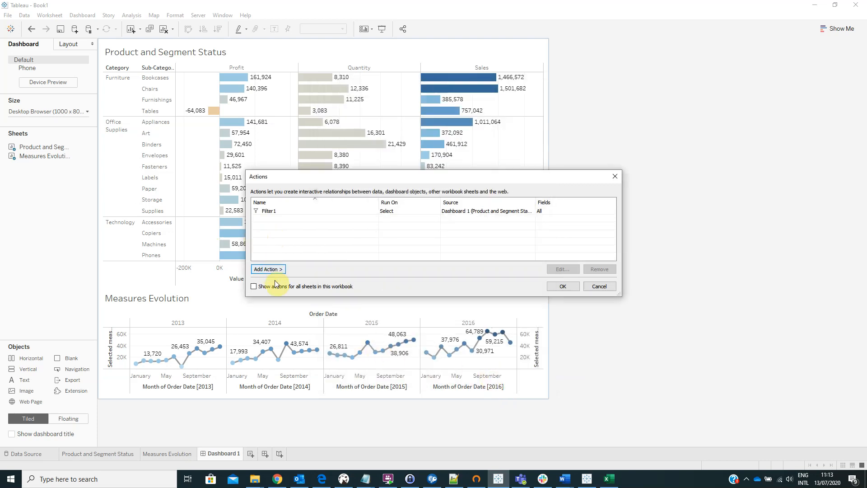
left_click(268, 269)
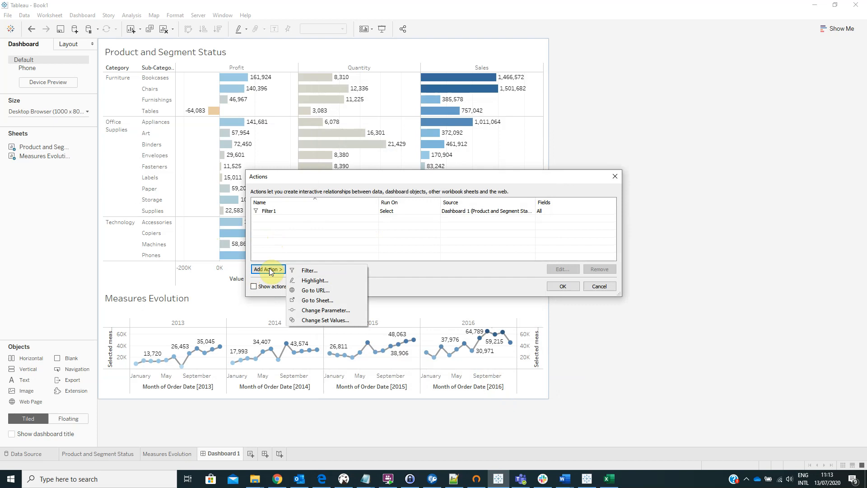
Add a Change Parameter action setting Select a measure from Measure Names, with Measures Evolution removed as source.
left_click(325, 310)
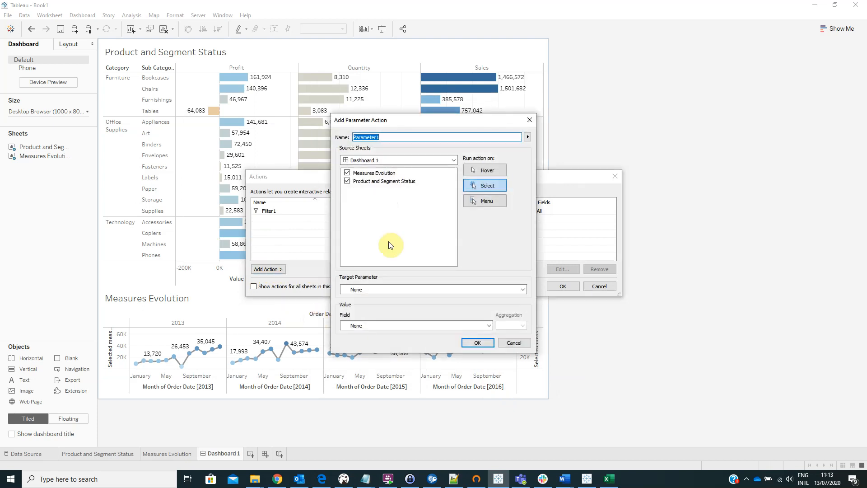
mouse_move(366, 155)
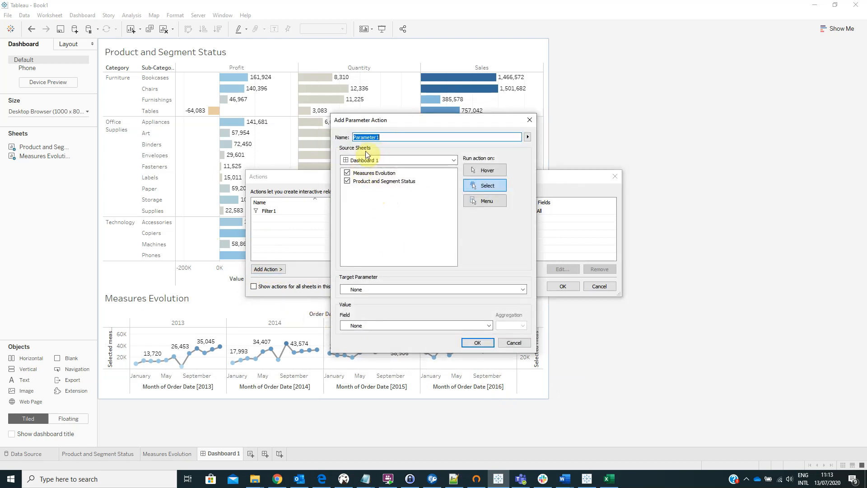
left_click(347, 173)
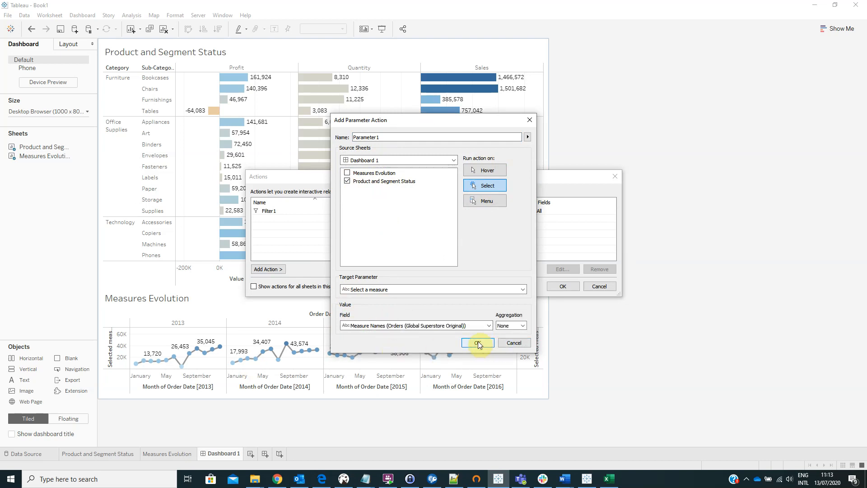
left_click(478, 342)
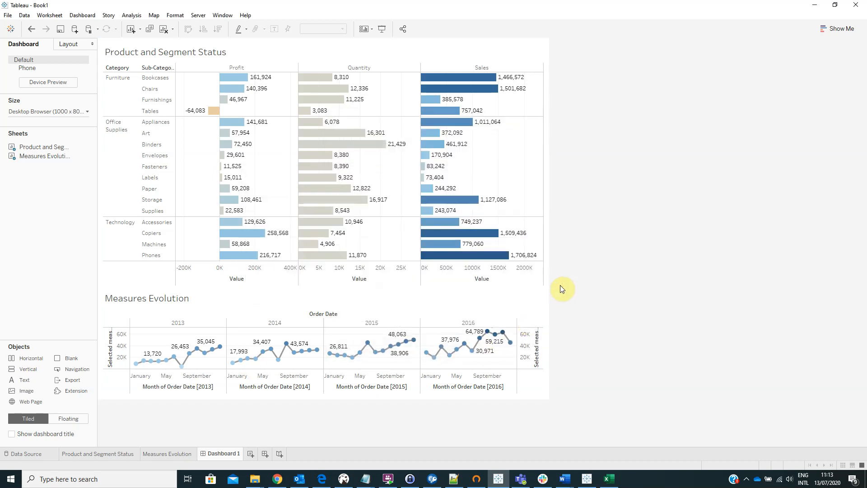
mouse_move(365, 235)
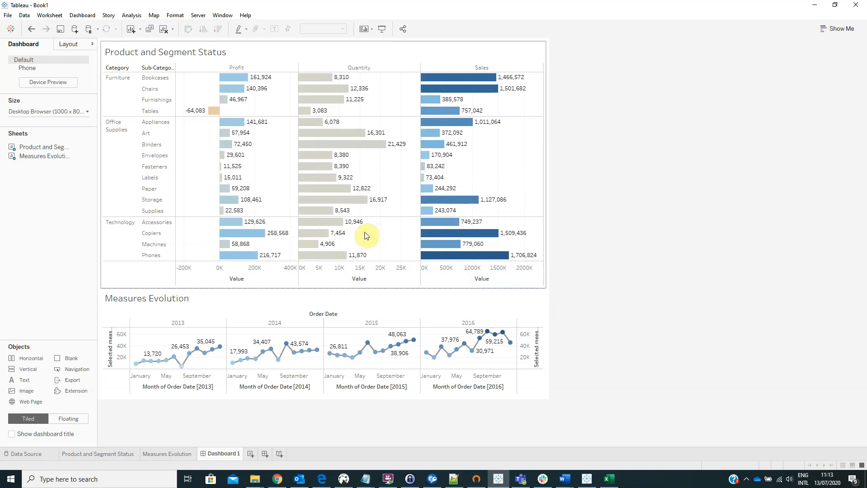
mouse_move(388, 219)
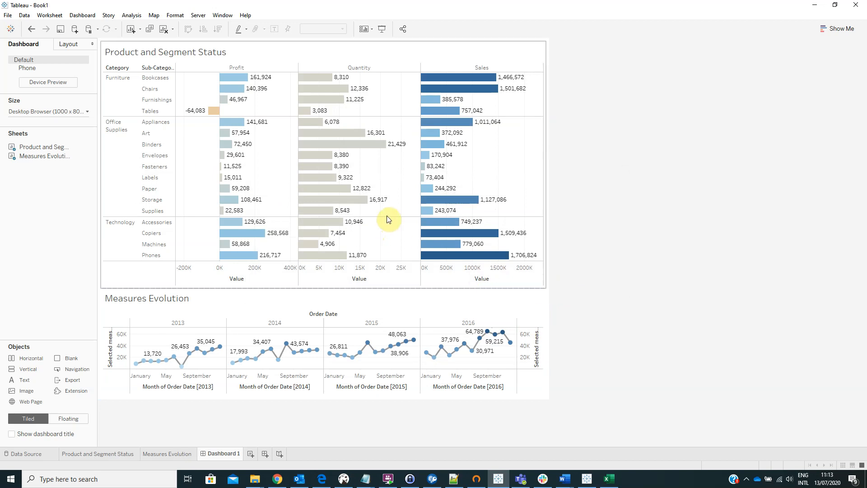
Test the dashboard actions by selecting the Chairs Profit bar, then a Tables Sales bar.
left_click(230, 88)
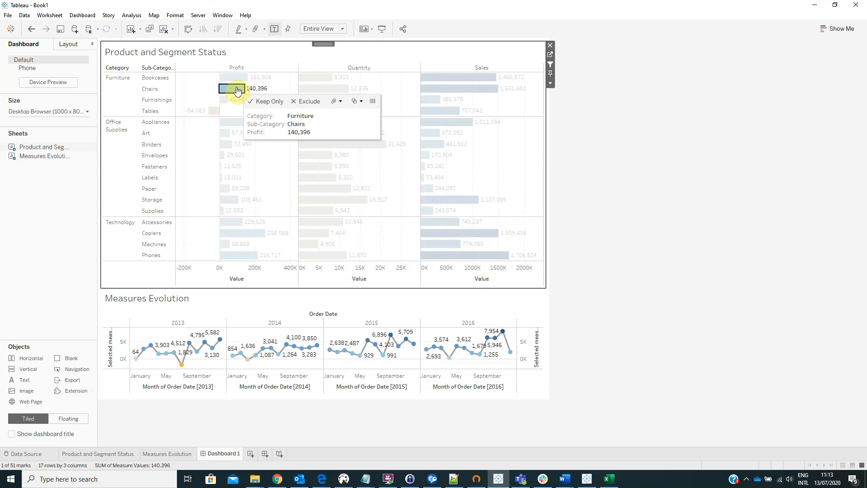
mouse_move(426, 199)
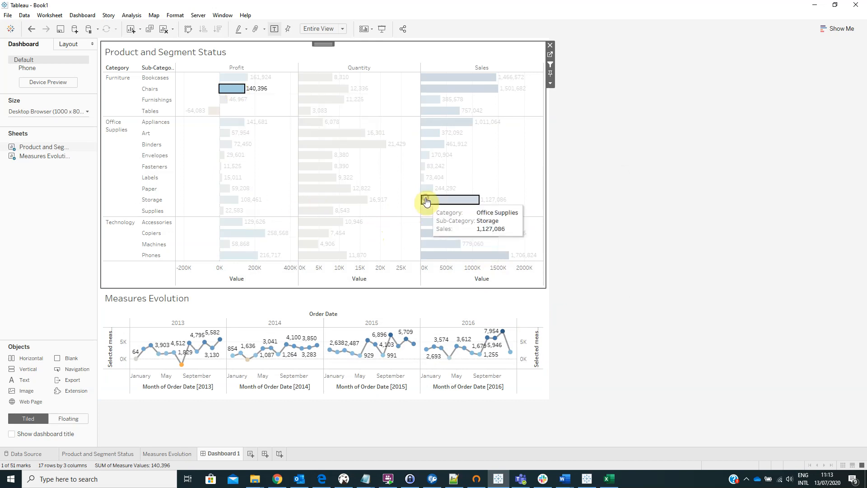
left_click(437, 110)
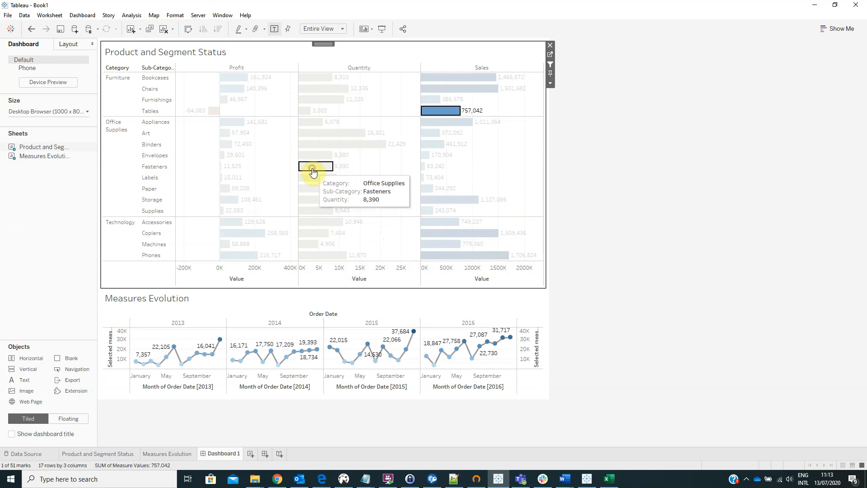